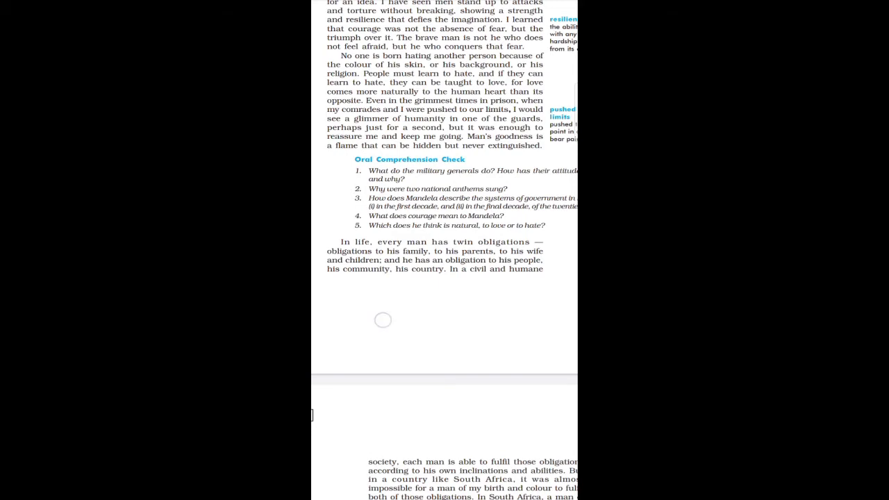
pyautogui.scroll(-3)
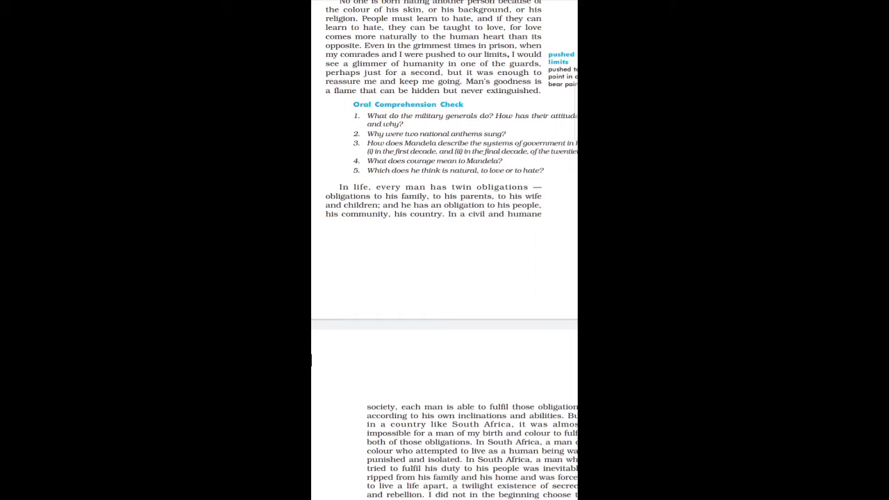
pyautogui.scroll(-3)
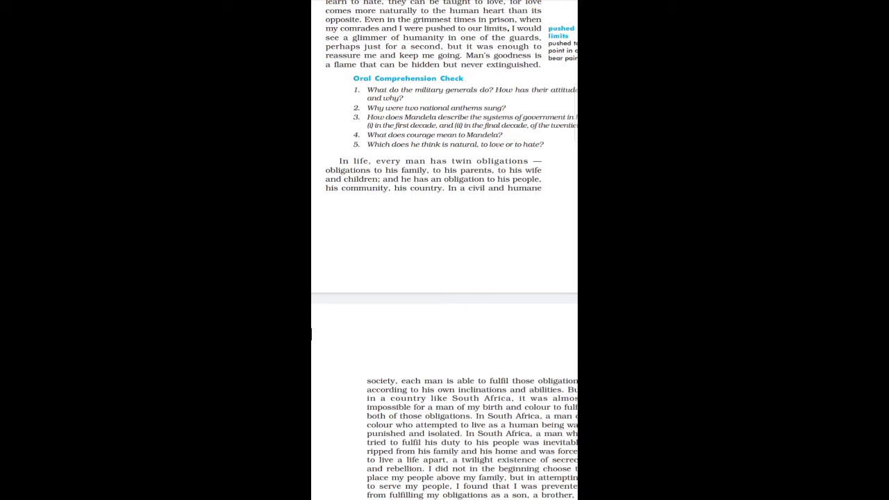
pyautogui.scroll(-3)
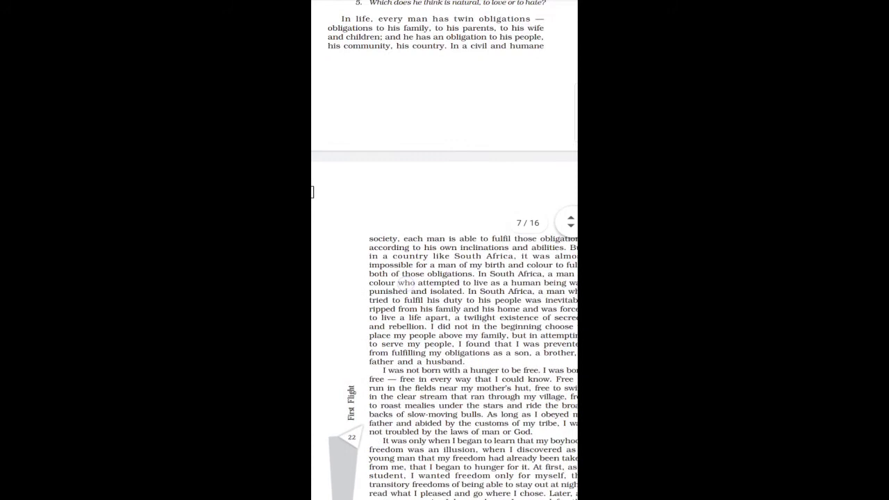
pyautogui.scroll(-3)
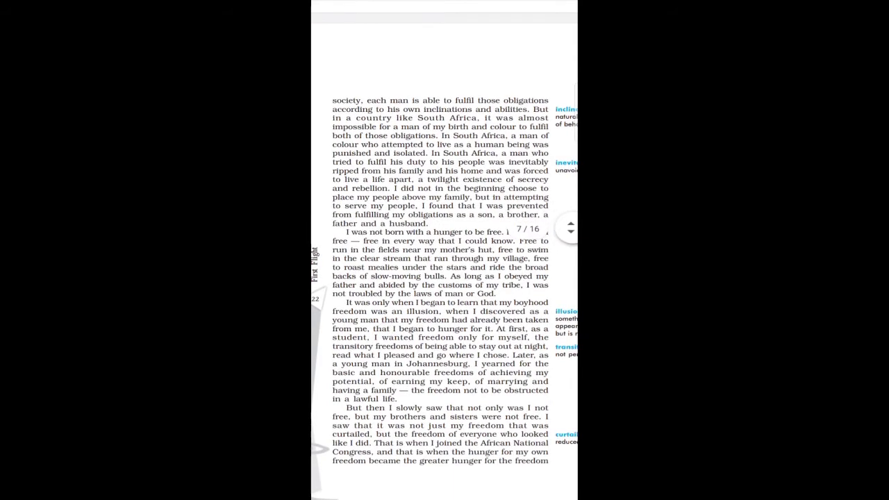
pyautogui.scroll(-3)
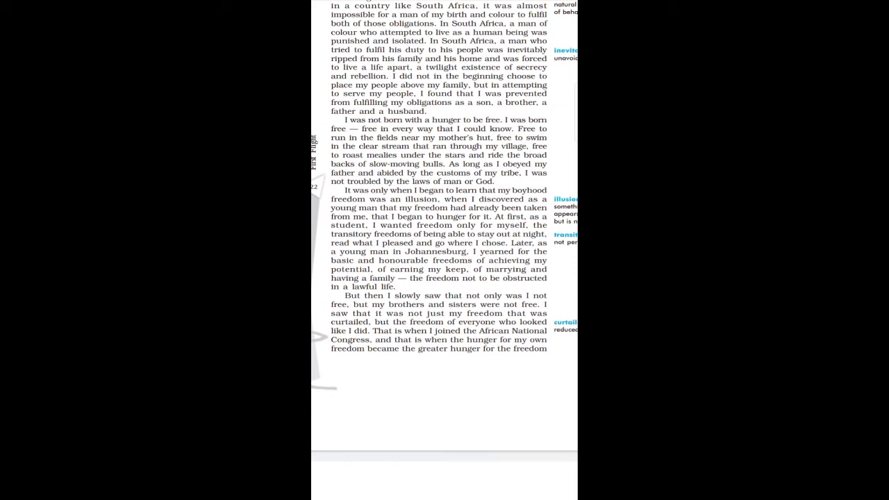
pyautogui.scroll(-3)
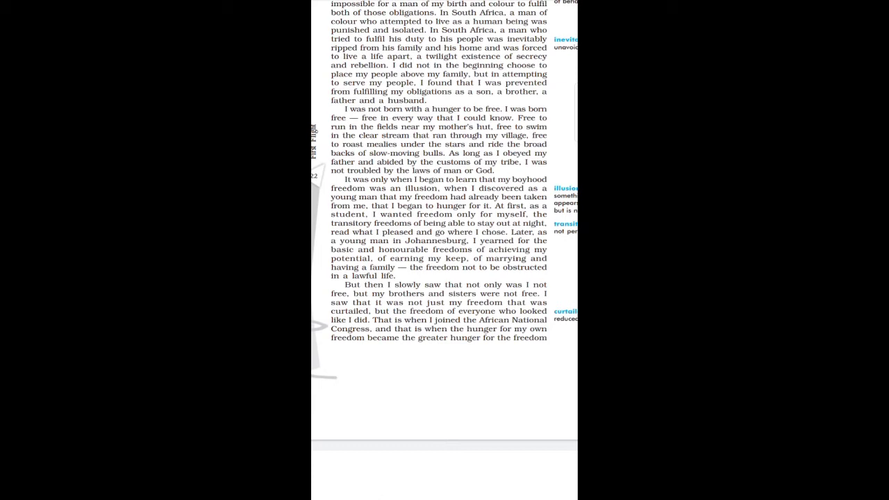
pyautogui.scroll(-3)
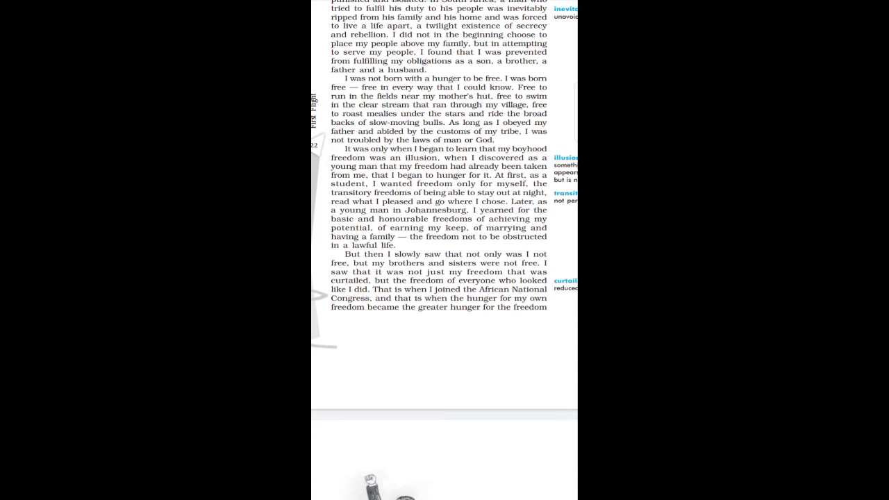
pyautogui.scroll(-3)
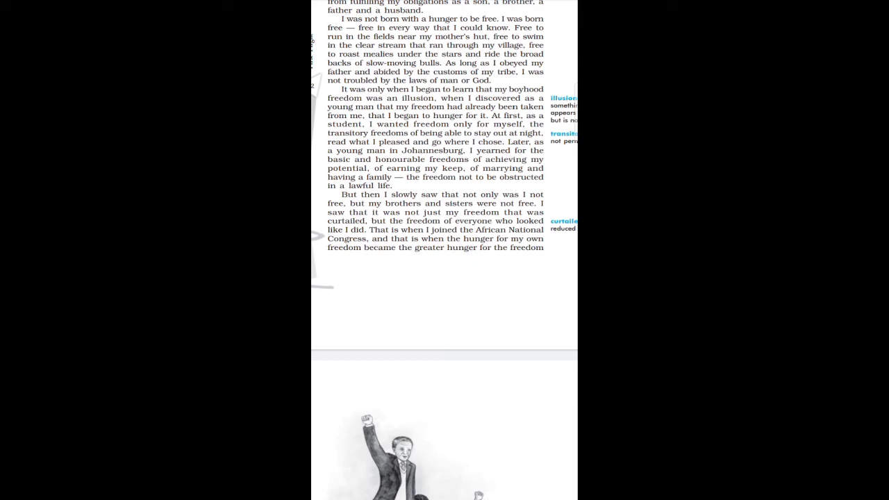
pyautogui.scroll(-3)
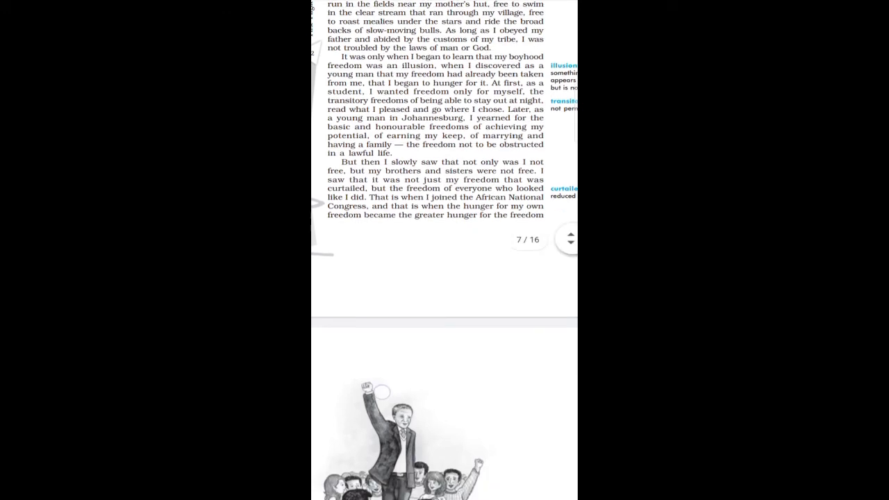
pyautogui.scroll(-3)
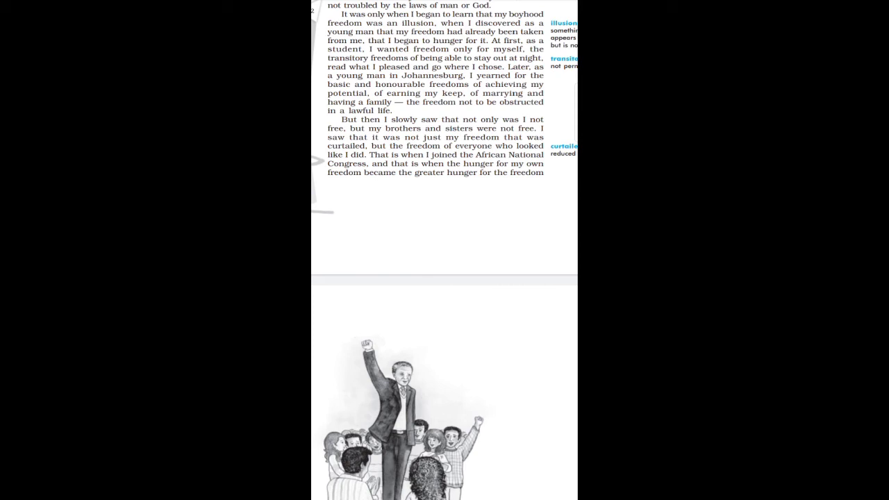
pyautogui.scroll(-3)
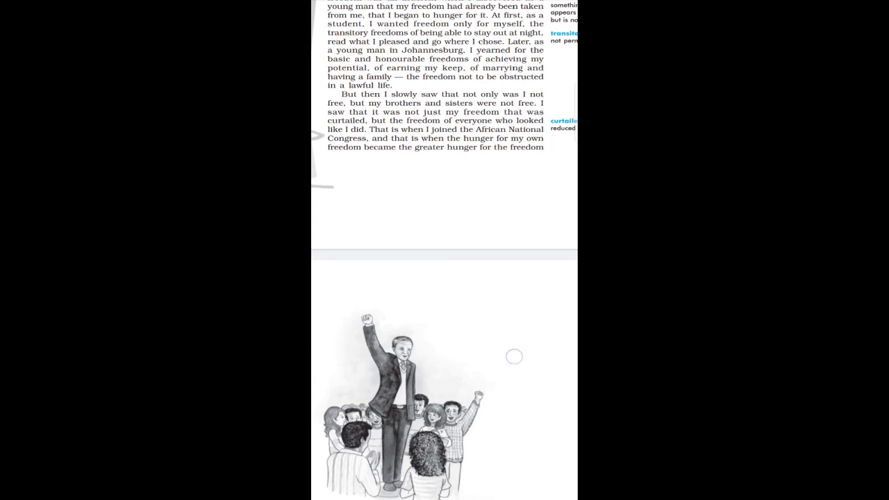
pyautogui.scroll(-3)
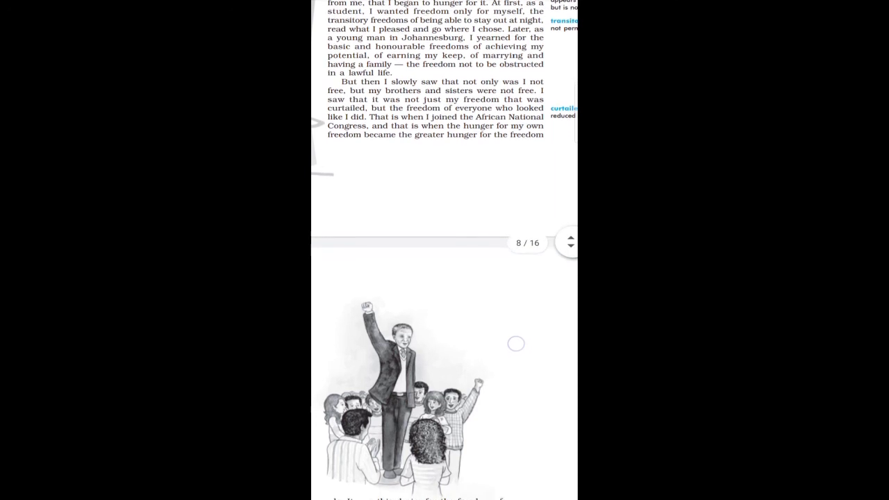
pyautogui.scroll(-3)
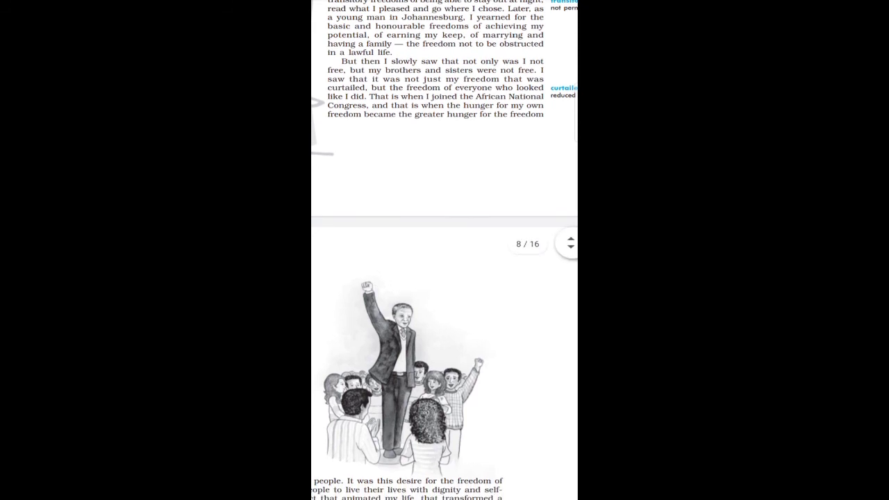